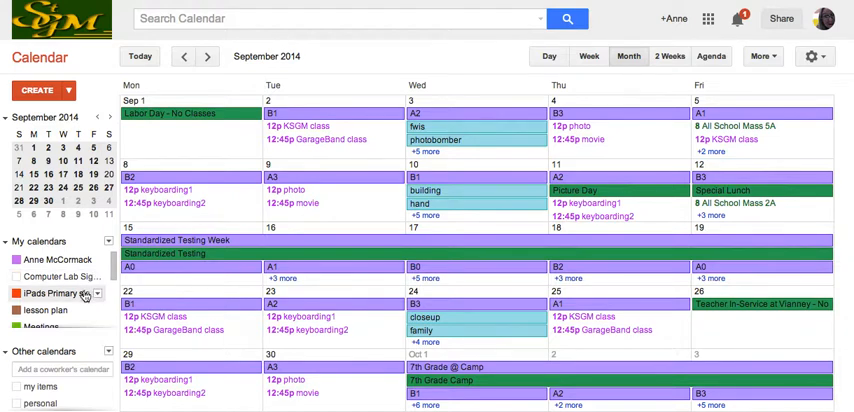
{"action": "mouse_move", "coordinate": [60, 292]}
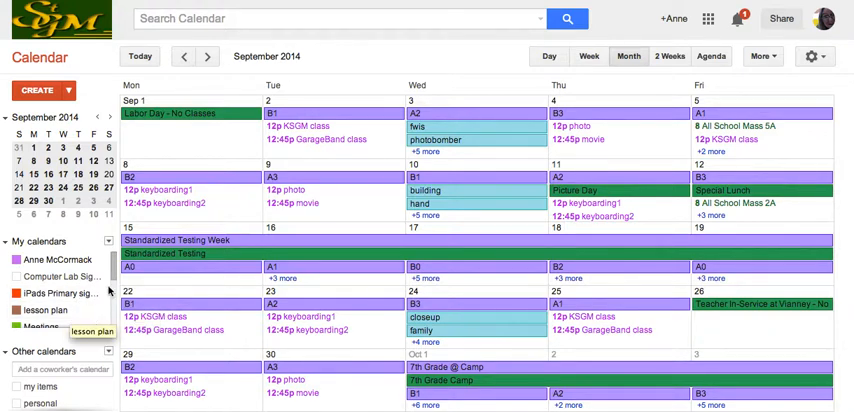
Hide the photo assignment calendar's events, then show them again.
{"action": "scroll", "scroll_direction": "down", "scroll_amount": 3}
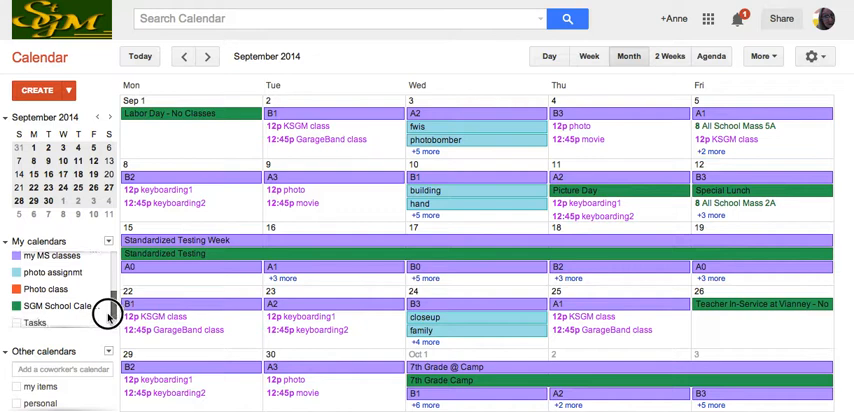
{"action": "scroll", "scroll_direction": "down", "scroll_amount": 3}
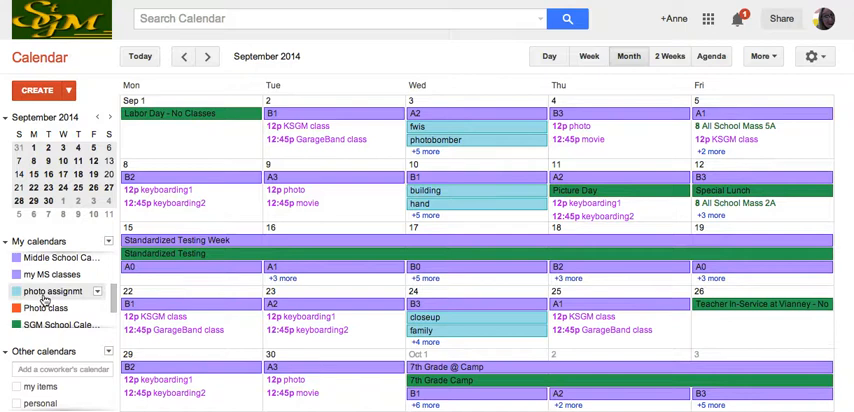
{"action": "left_click", "coordinate": [14, 290]}
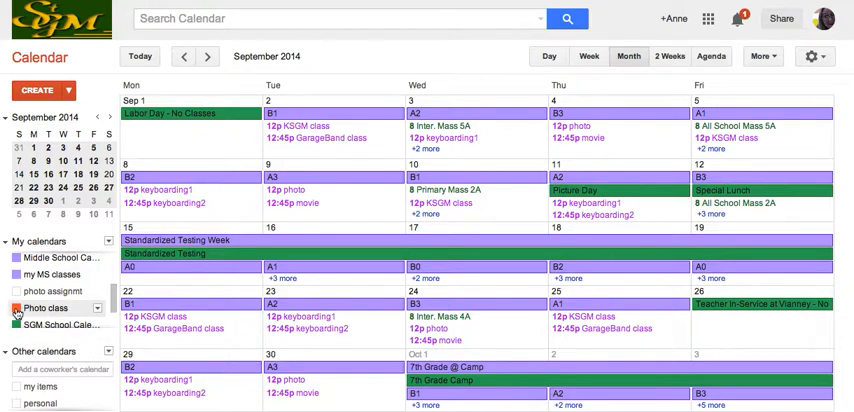
{"action": "left_click", "coordinate": [20, 308]}
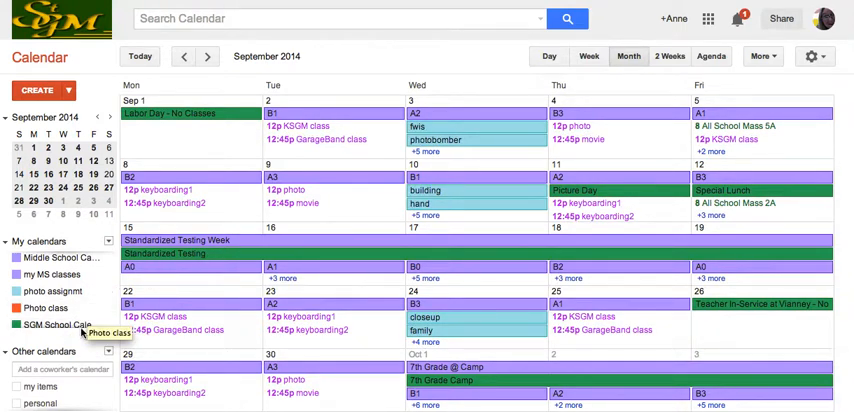
{"action": "mouse_move", "coordinate": [56, 280]}
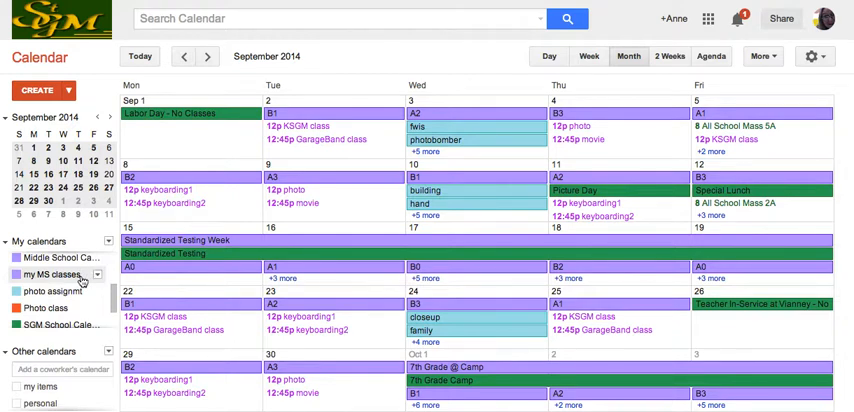
Uncheck all calendars under My calendars so the month grid shows no events.
{"action": "left_click", "coordinate": [98, 276]}
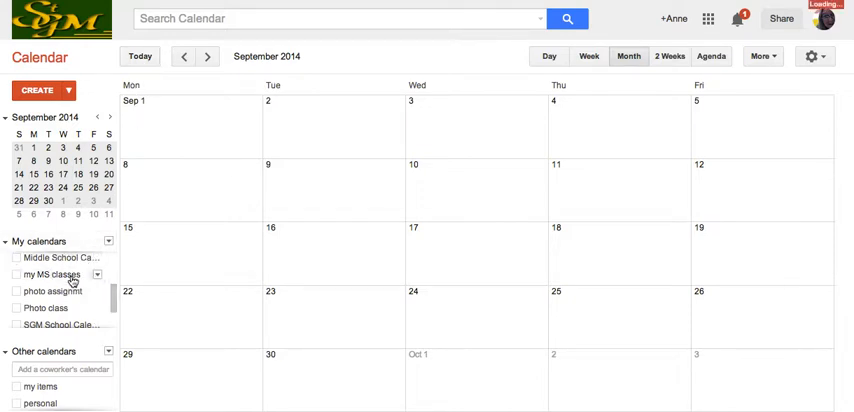
{"action": "left_click", "coordinate": [16, 274]}
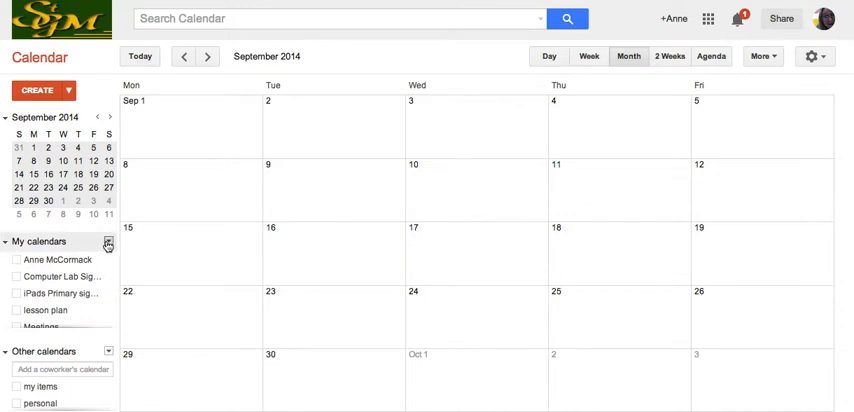
Re-check the calendars in My calendars, including Tasks, so September's events reappear.
{"action": "left_click", "coordinate": [100, 276]}
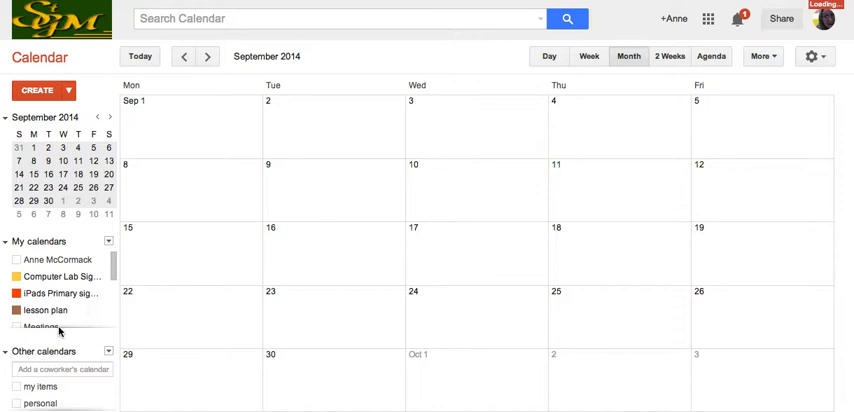
{"action": "scroll", "scroll_direction": "down", "scroll_amount": 3}
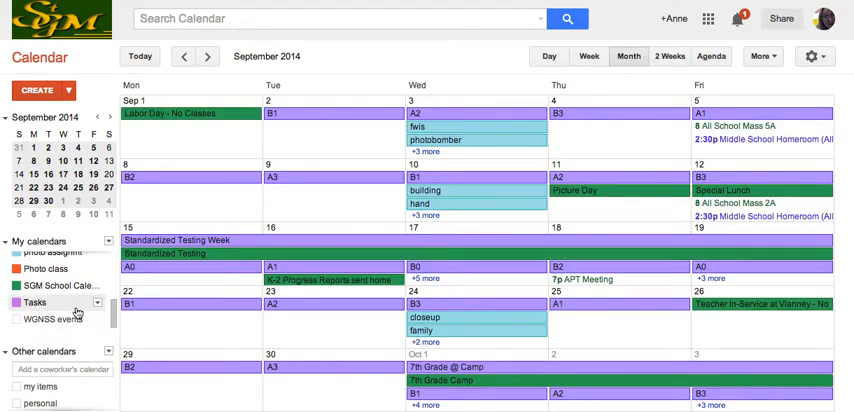
{"action": "left_click", "coordinate": [16, 302]}
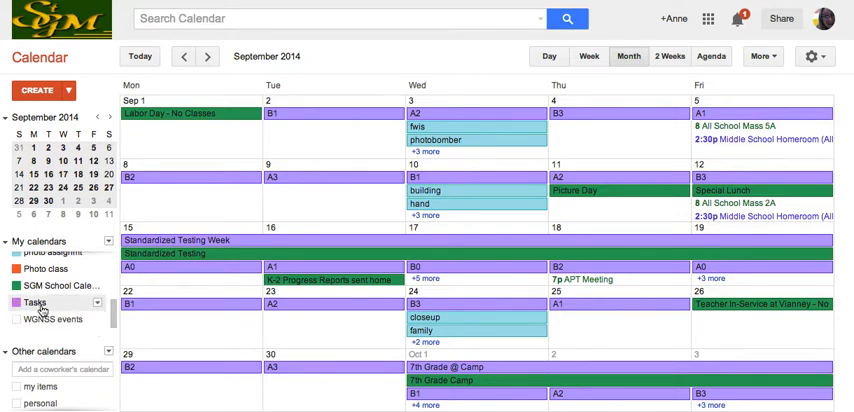
{"action": "mouse_move", "coordinate": [36, 302]}
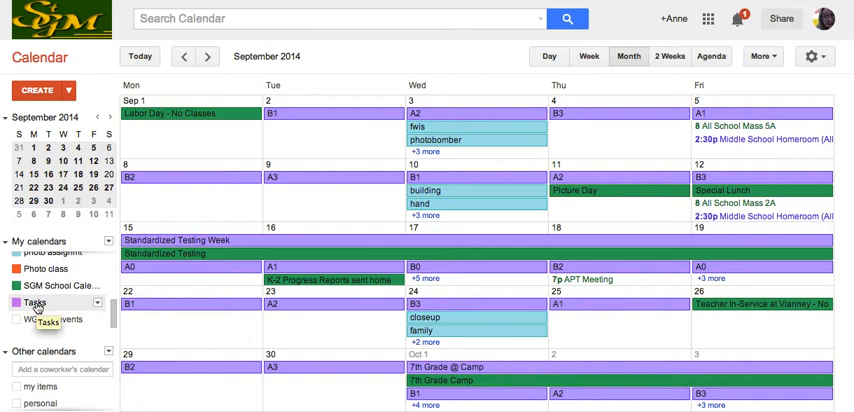
Show the Tasks panel beside the month grid and scroll through its to-do items.
{"action": "left_click", "coordinate": [34, 304]}
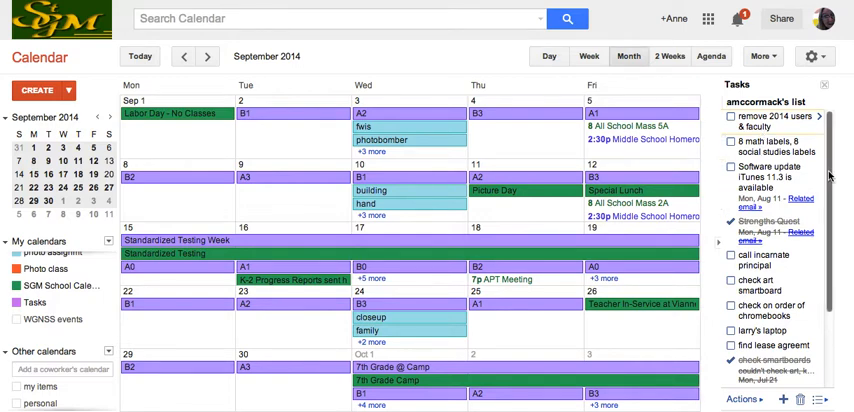
{"action": "scroll", "scroll_direction": "down", "scroll_amount": 3}
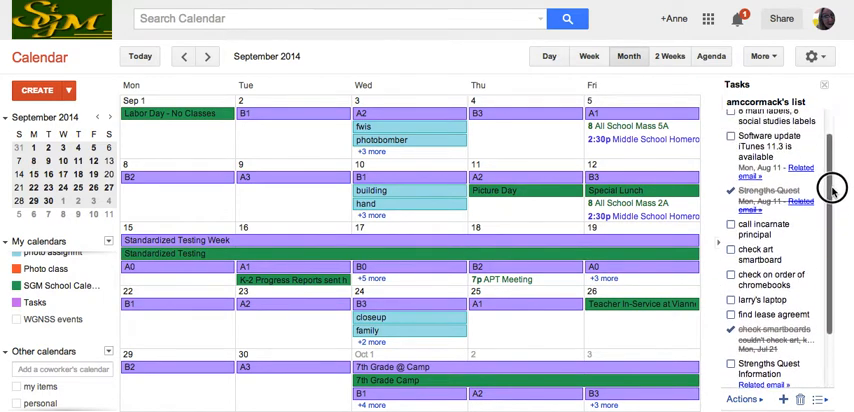
{"action": "scroll", "scroll_direction": "up", "scroll_amount": 3}
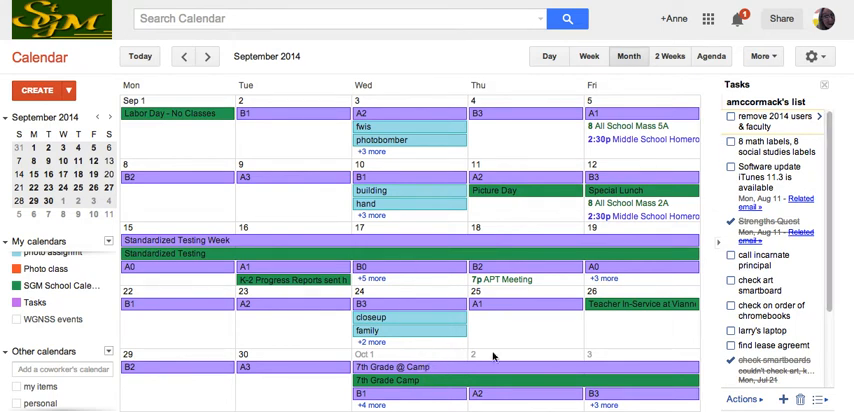